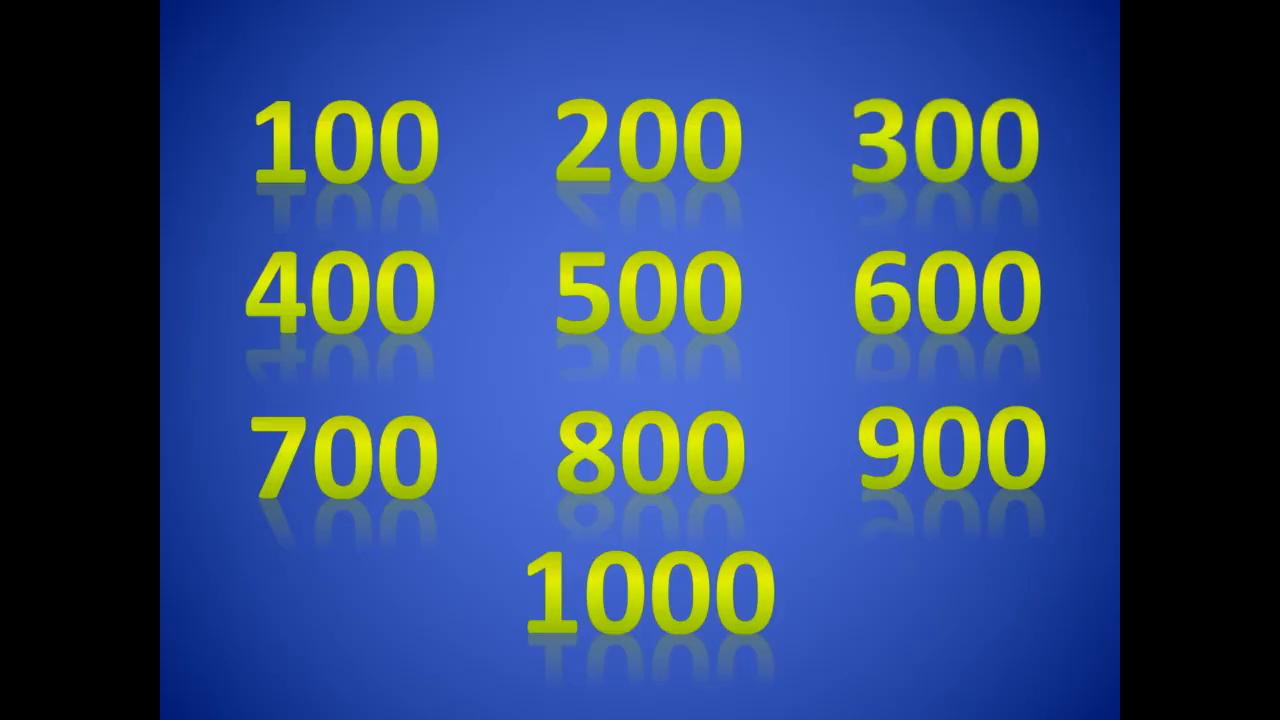
- Advance the slideshow animation so the 1000 value on the yellow number grid fades out
{"action": "left_click", "coordinate": [645, 290]}
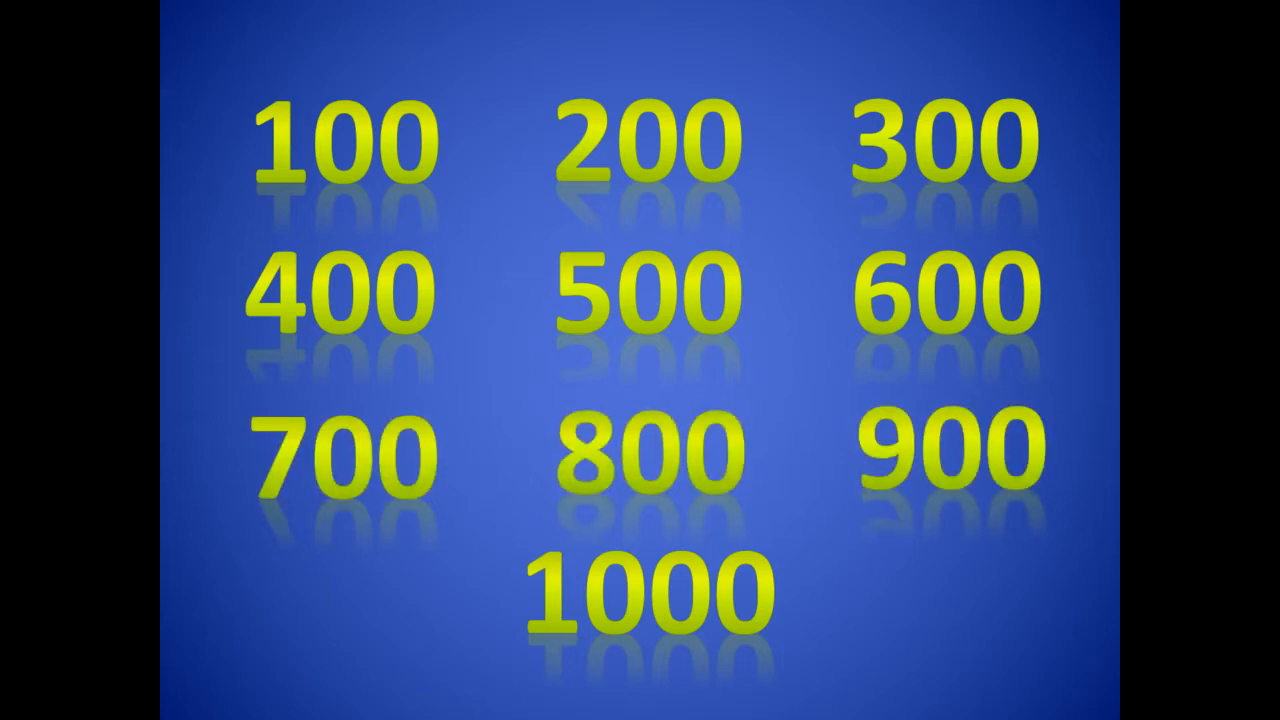
{"action": "left_click", "coordinate": [640, 590]}
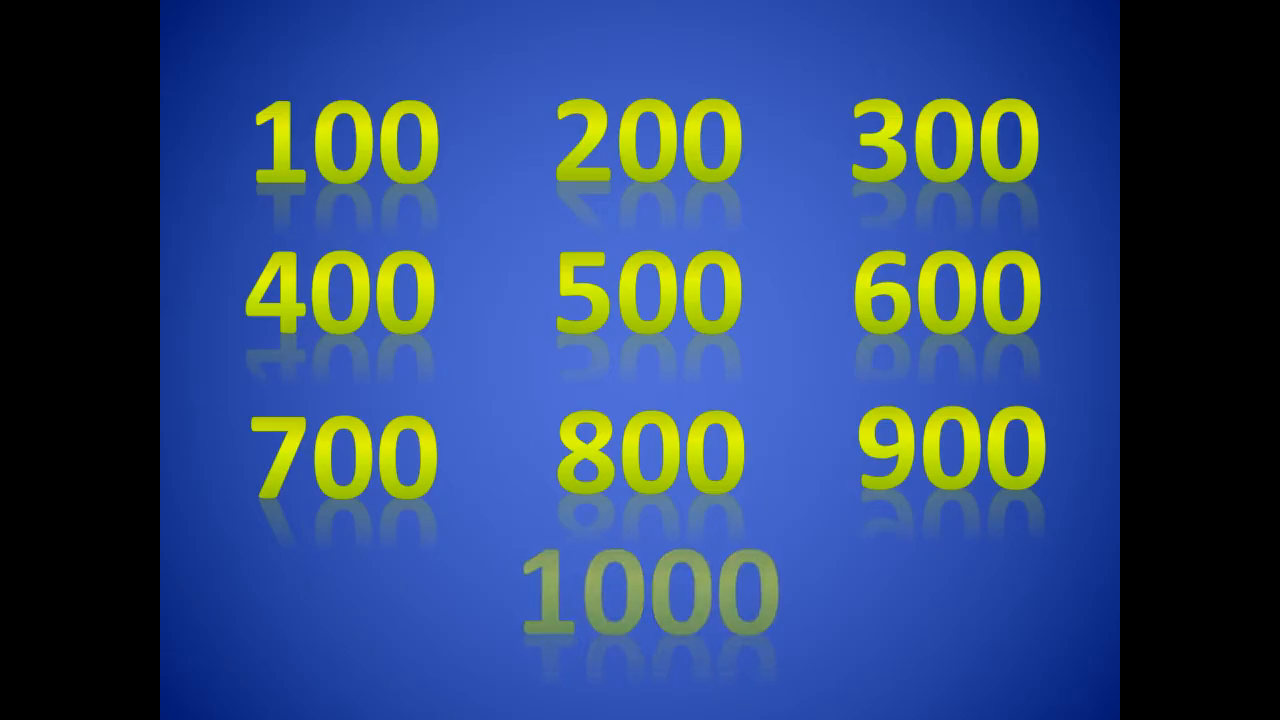